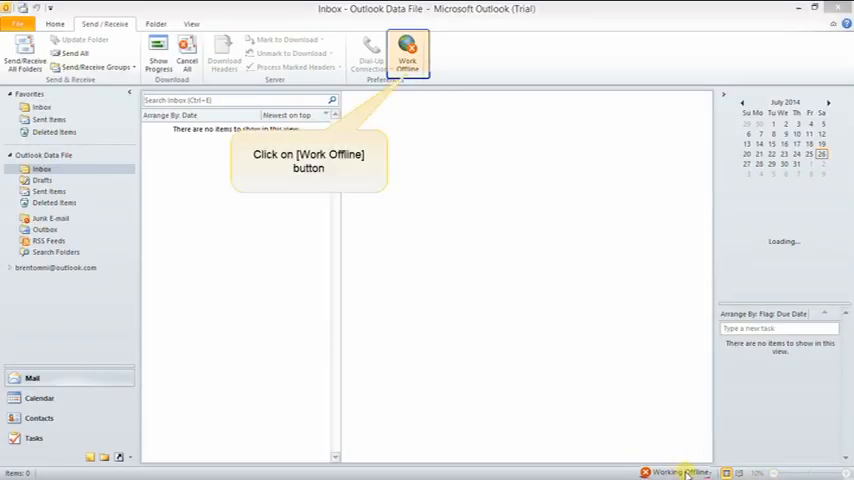
Toggle the Work Offline button so Outlook leaves offline mode
left_click(17, 23)
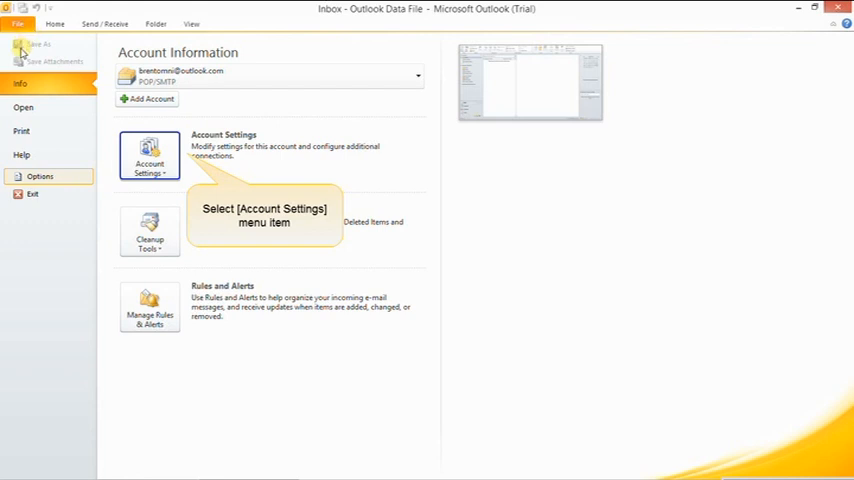
Open Account Settings and select the outlook.com POP3 account for changing
left_click(150, 157)
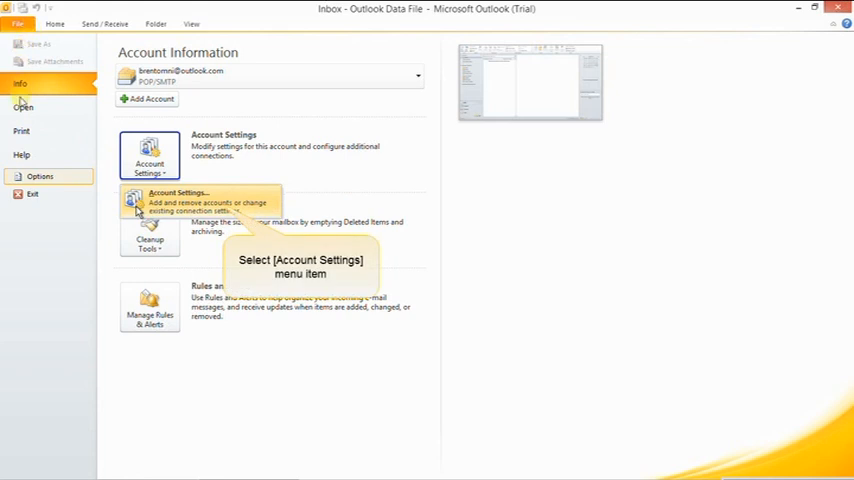
left_click(178, 200)
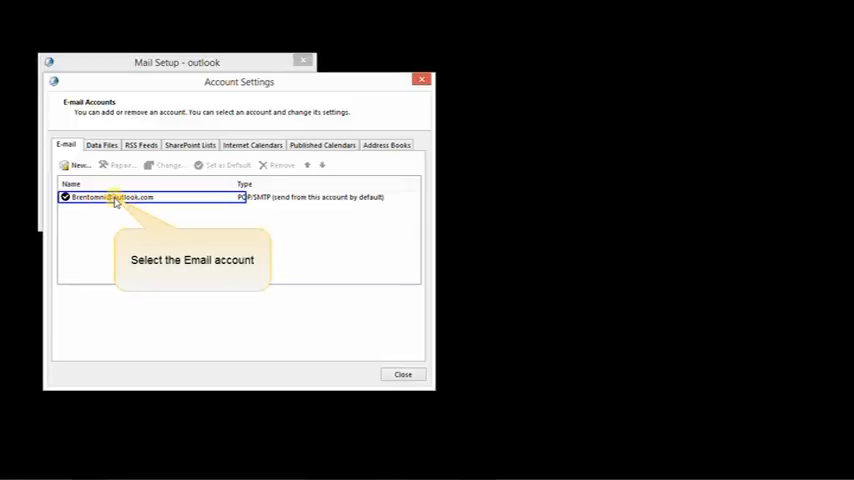
left_click(110, 197)
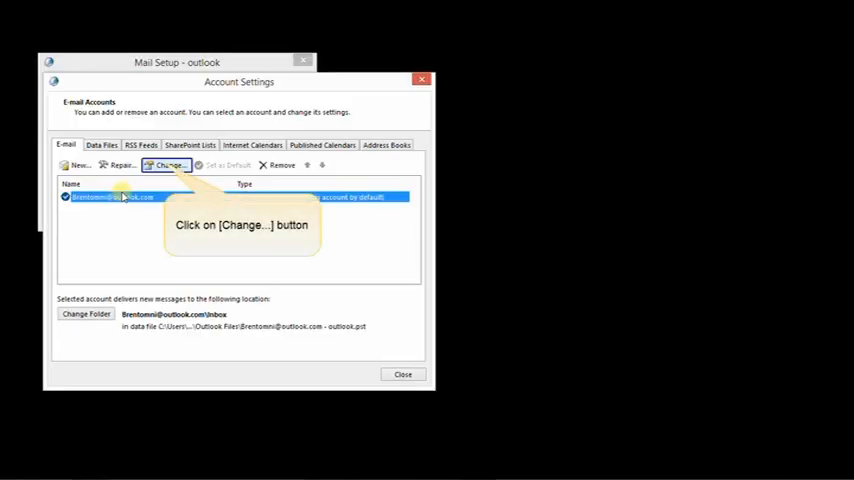
left_click(166, 165)
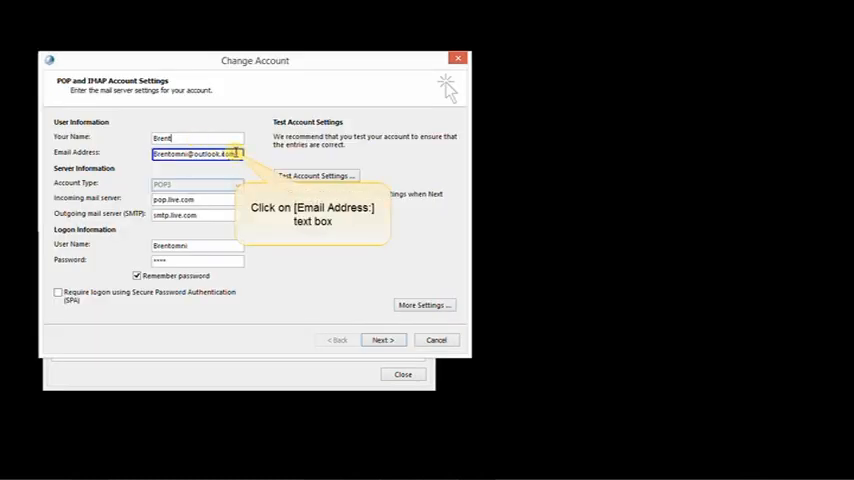
left_click(196, 152)
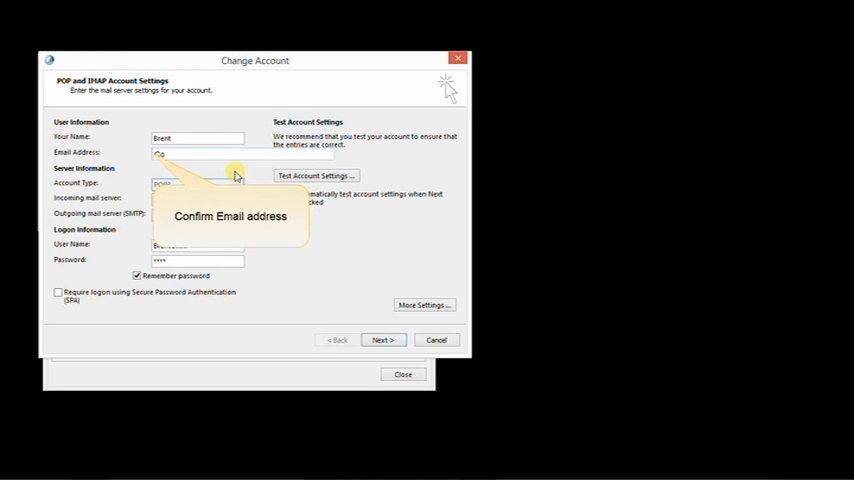
type("Confirm Email")
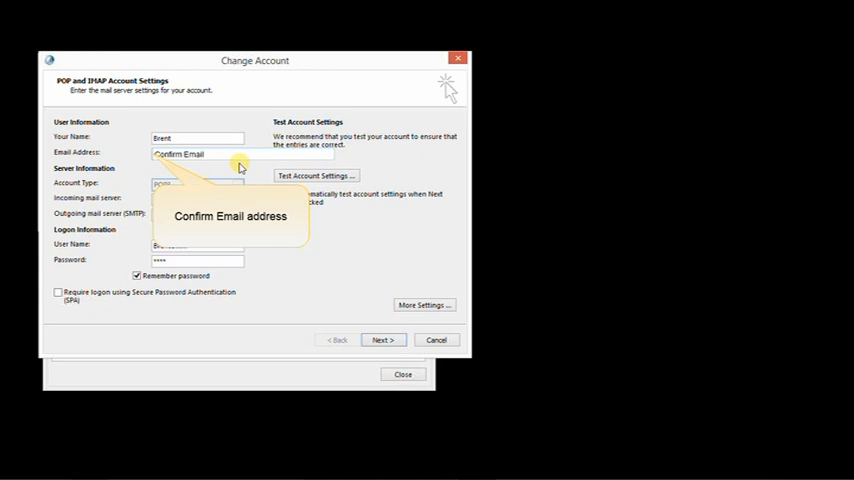
type("addr")
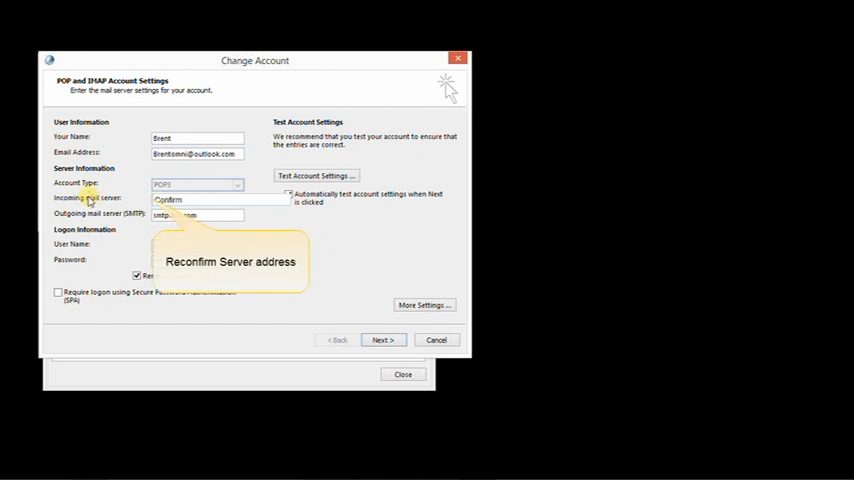
type("Serve")
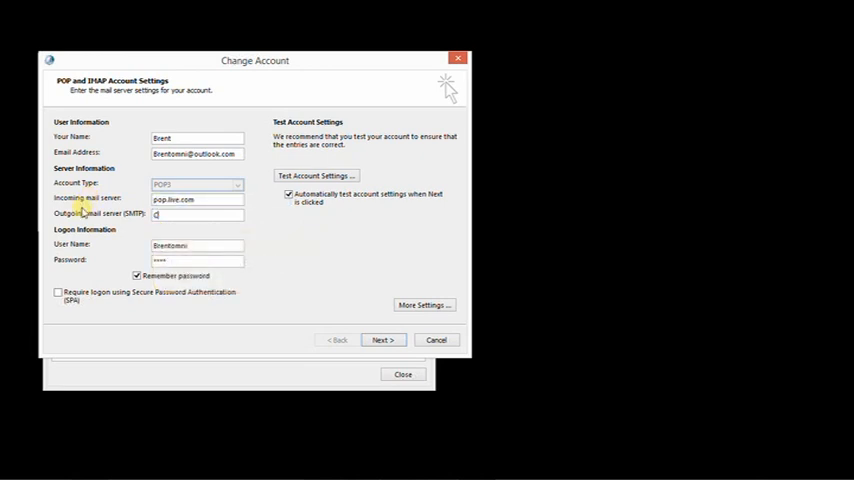
type("Confirm")
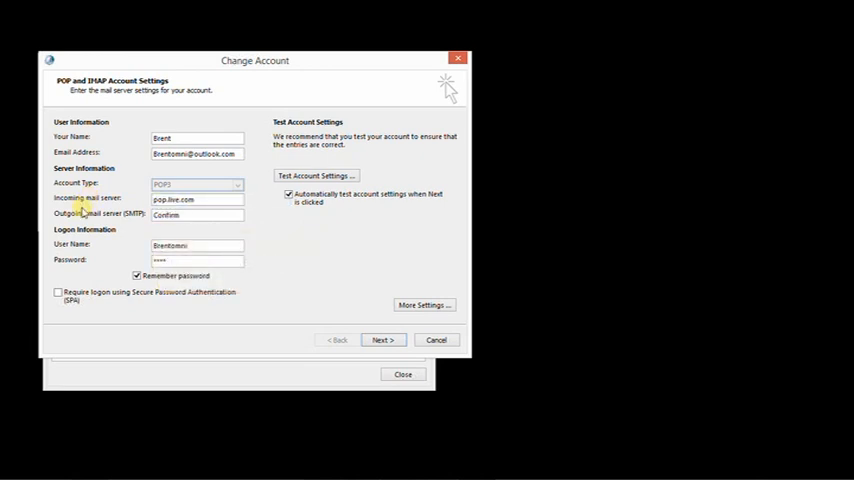
type("Server")
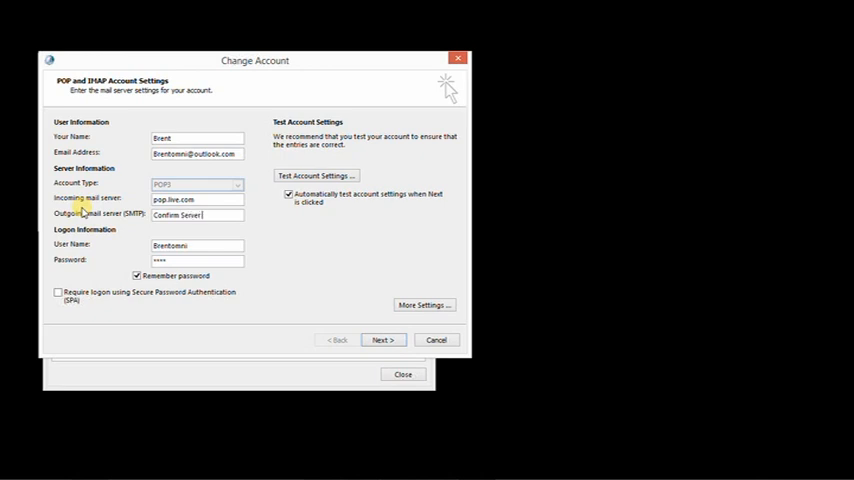
type("addess")
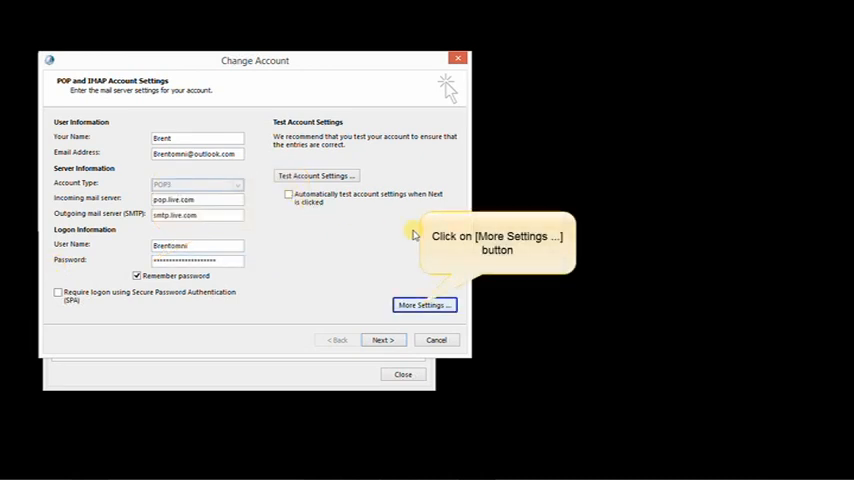
Open More Settings and review the outgoing server authentication option
left_click(424, 305)
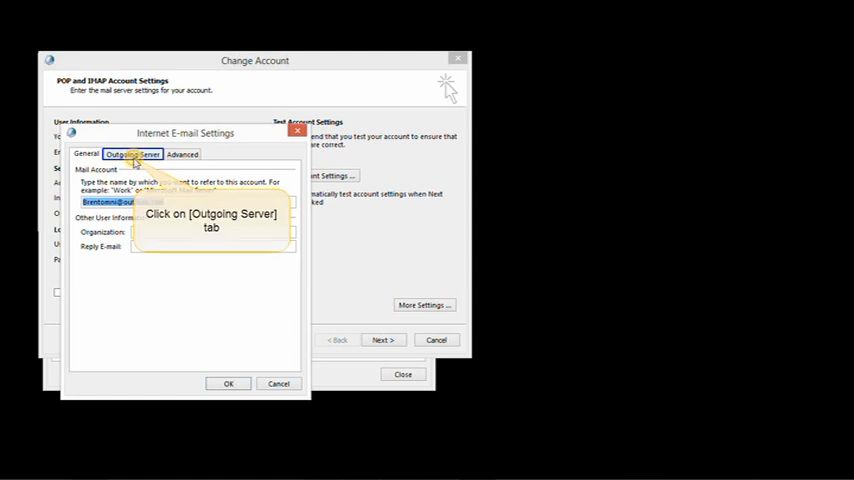
left_click(132, 154)
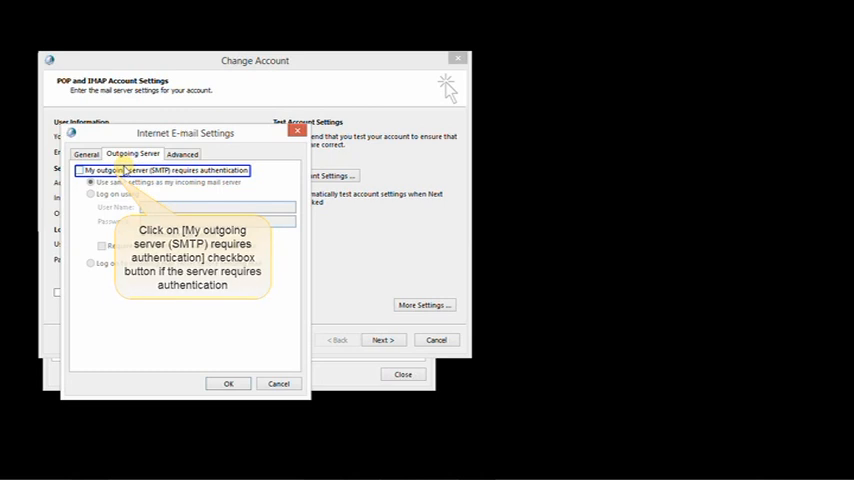
left_click(80, 170)
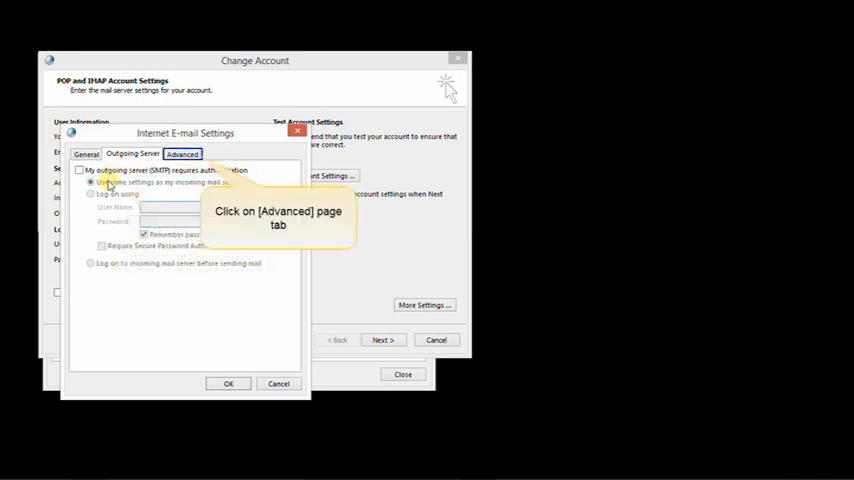
Keep SSL for incoming mail, set outgoing encryption to SSL, and recheck the POP3 port
left_click(182, 154)
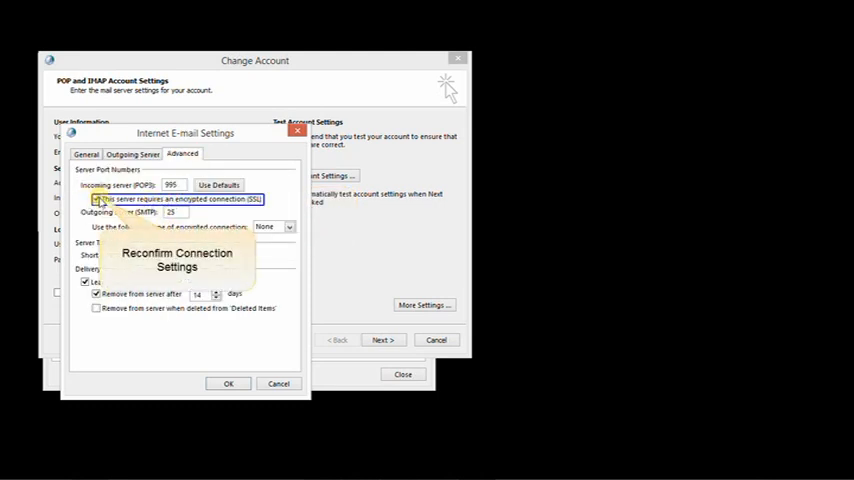
left_click(96, 198)
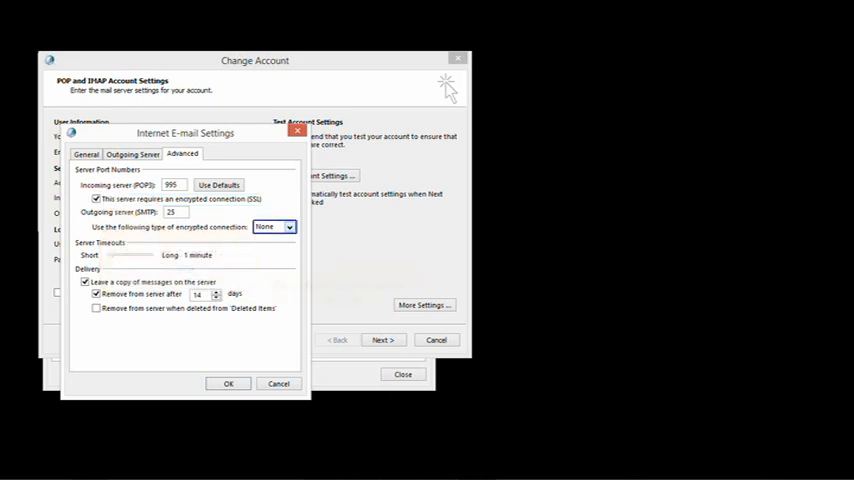
left_click(289, 227)
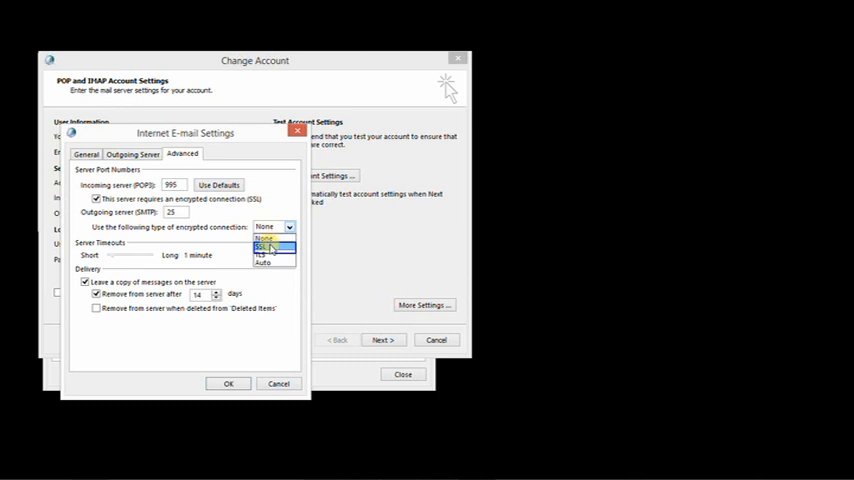
left_click(270, 247)
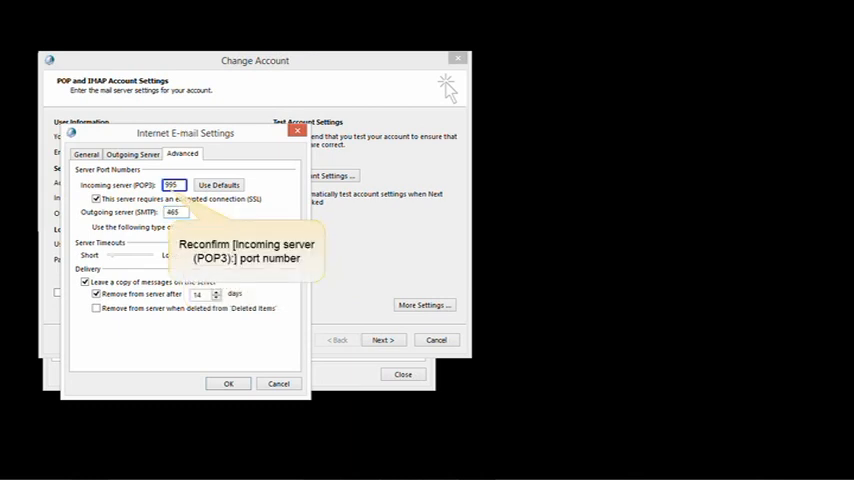
left_click(173, 185)
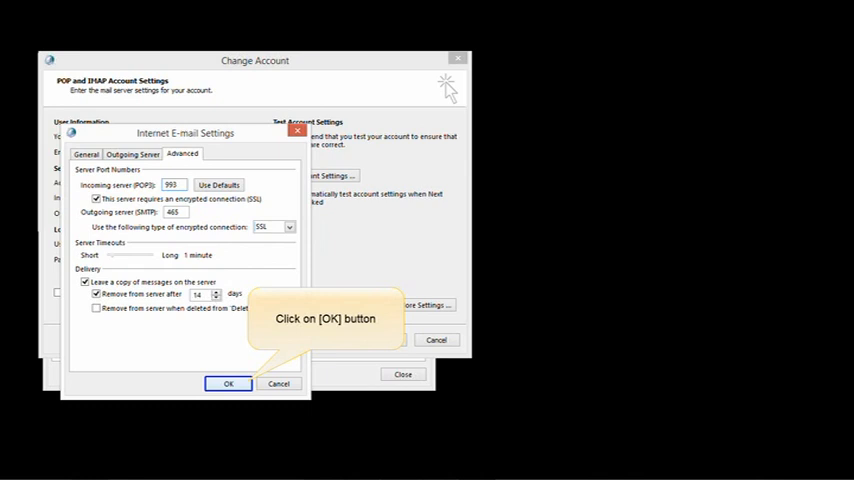
Accept the SSL changes, finish the Change Account wizard, and close Account Settings
left_click(228, 383)
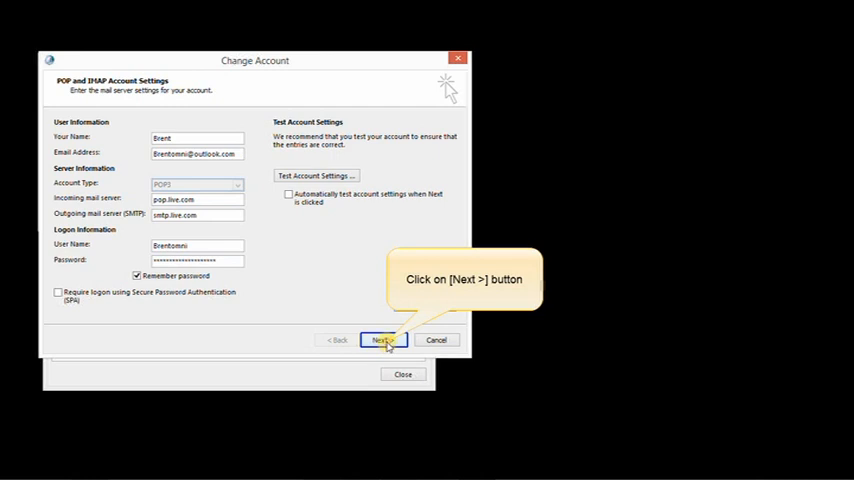
left_click(384, 340)
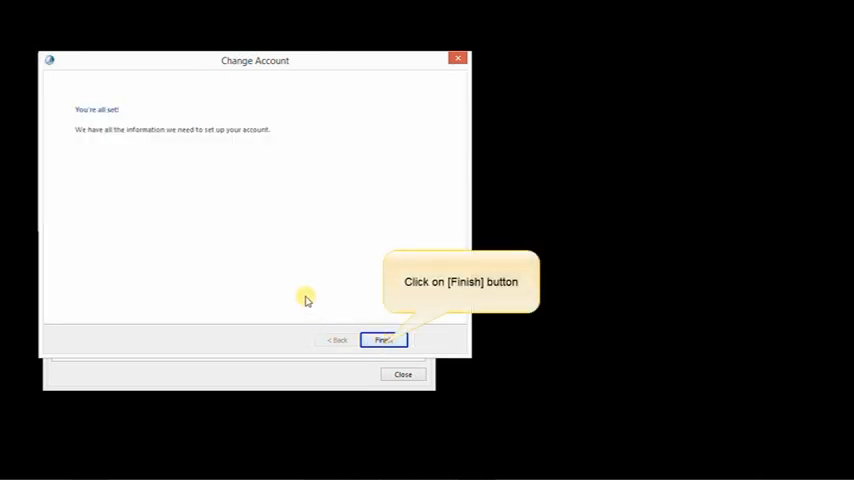
left_click(384, 340)
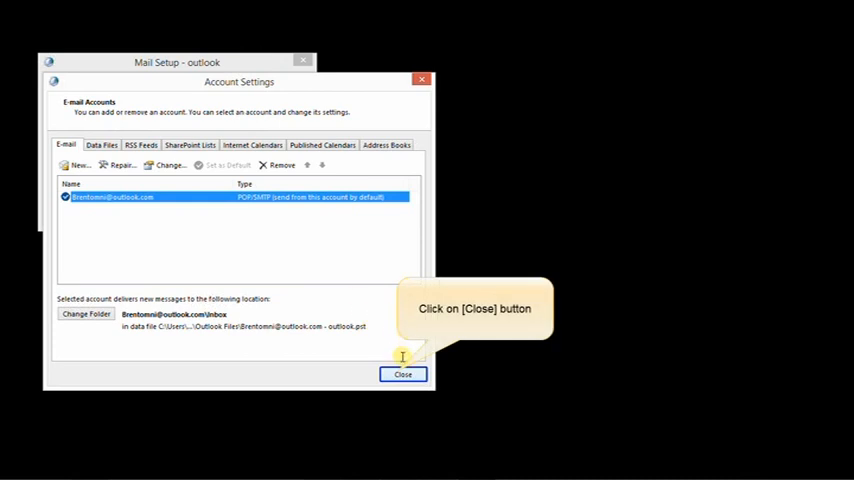
mouse_move(414, 435)
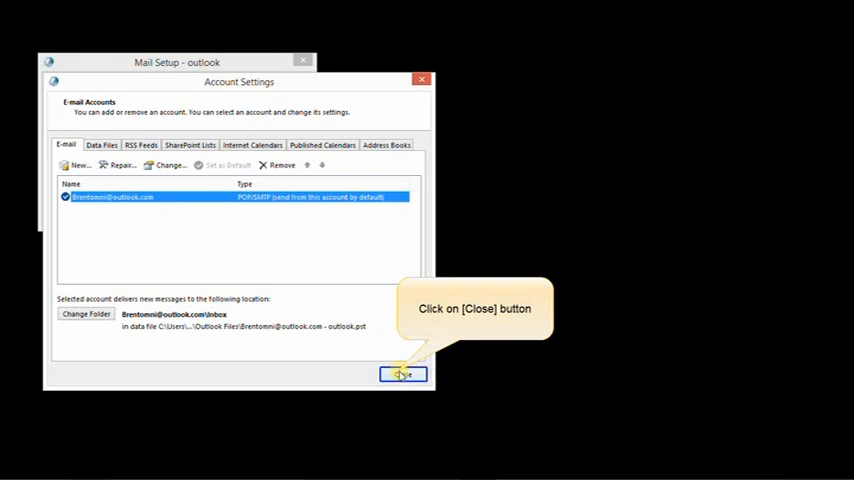
left_click(404, 374)
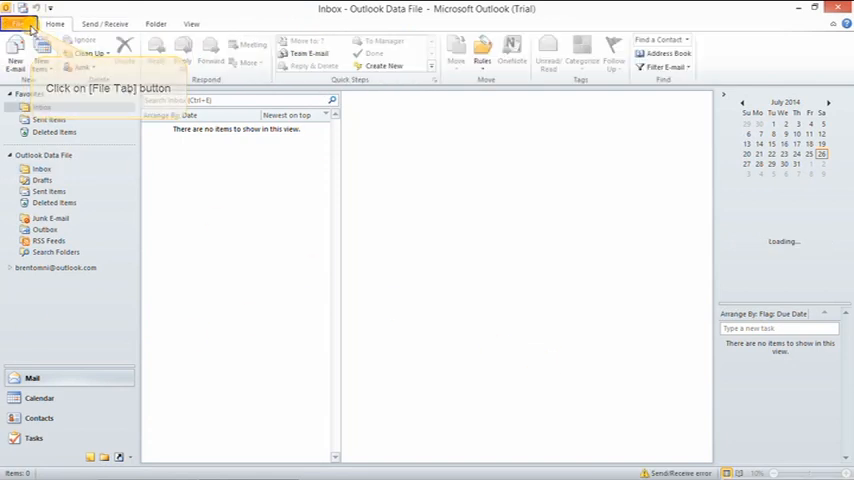
In Outlook Options > Add-Ins, open COM Add-ins and confirm all add-ins unchecked
left_click(17, 23)
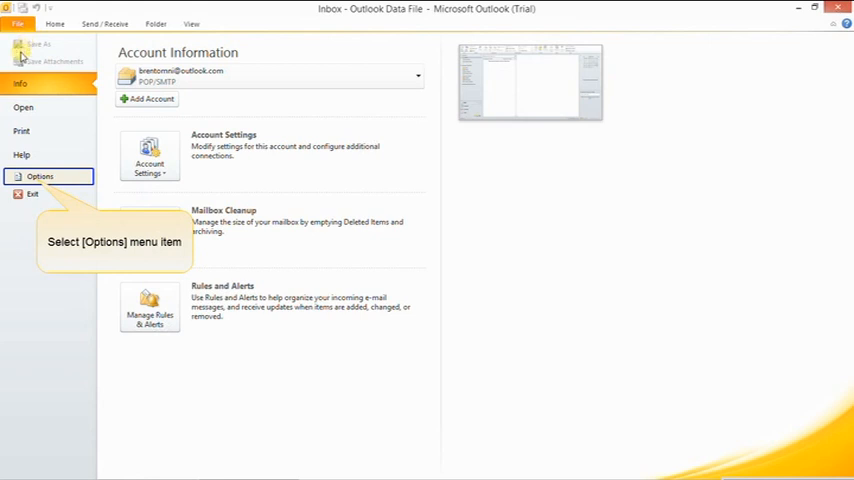
left_click(40, 176)
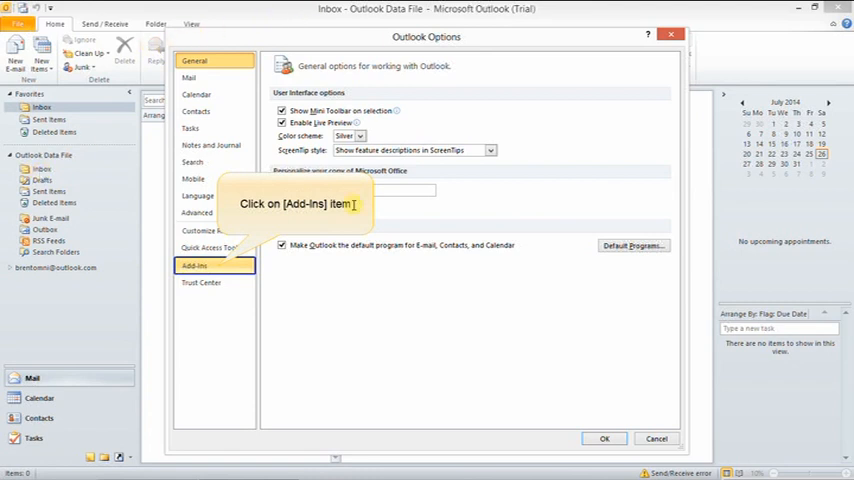
left_click(194, 265)
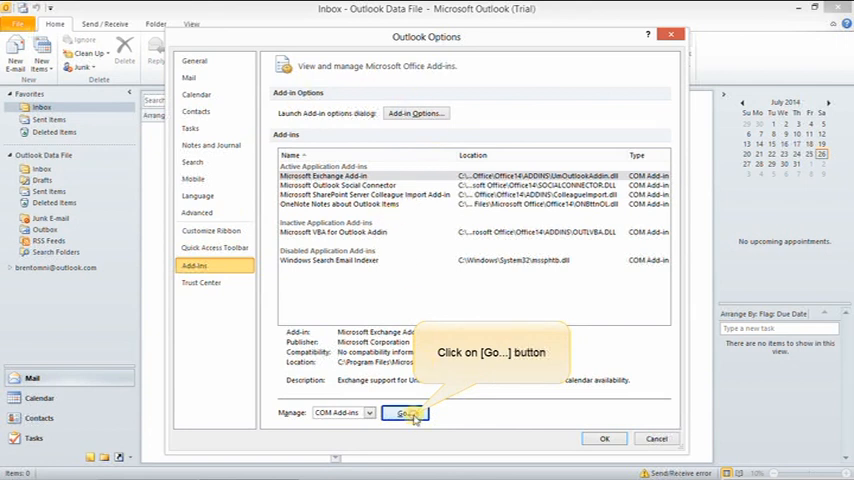
left_click(405, 413)
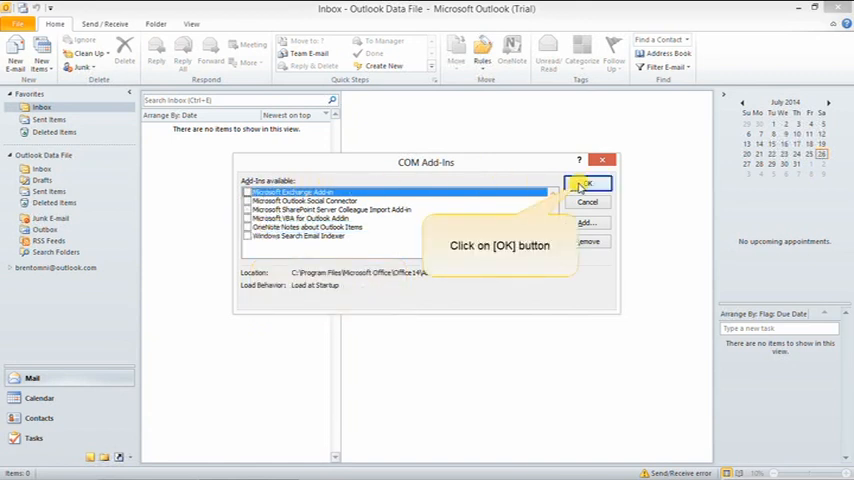
left_click(588, 184)
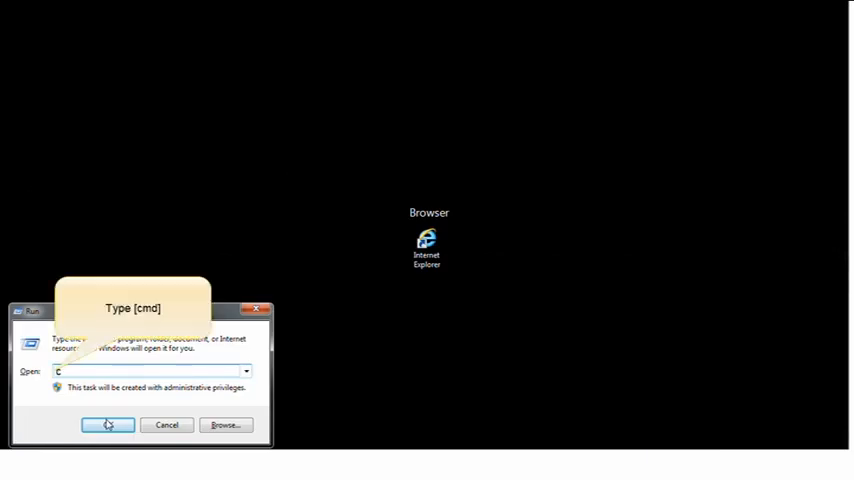
Type in the Run dialog's Open box to launch cmd
type("m")
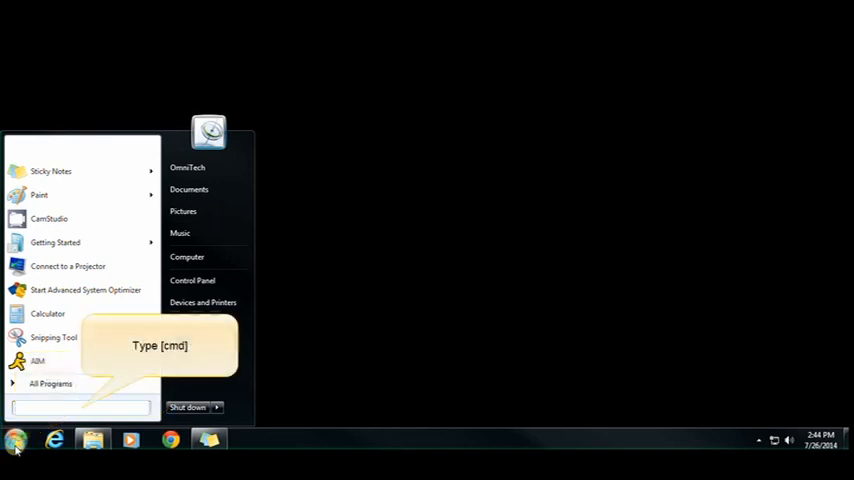
Search for cmd in the Start menu and run it as administrator
type("c")
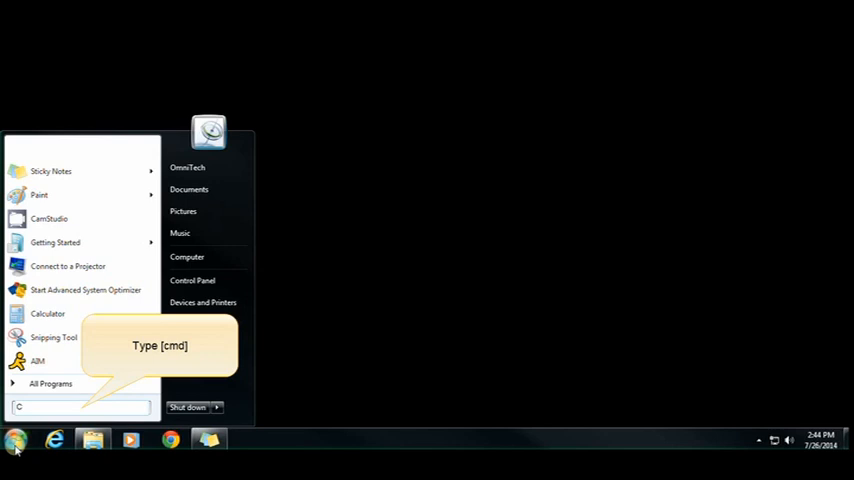
type("M")
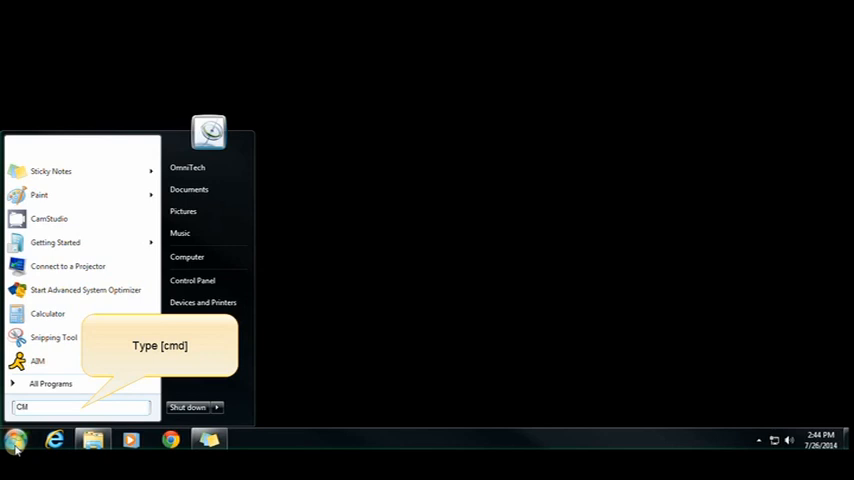
right_click(40, 194)
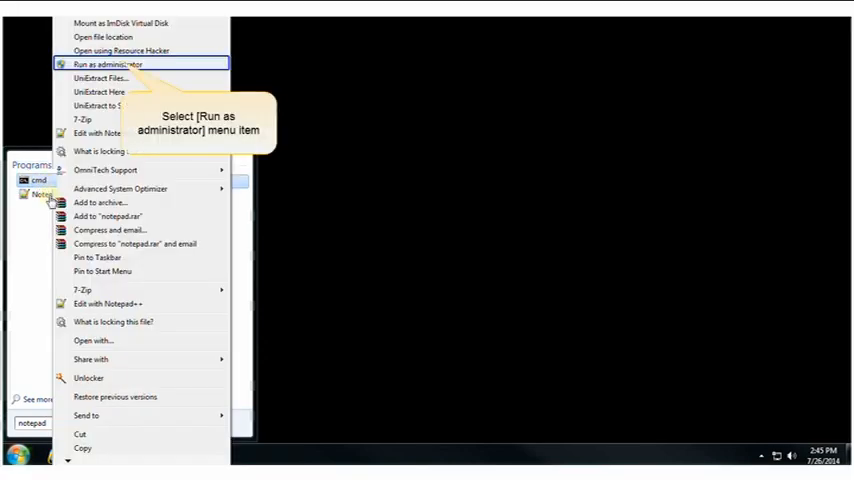
mouse_move(113, 311)
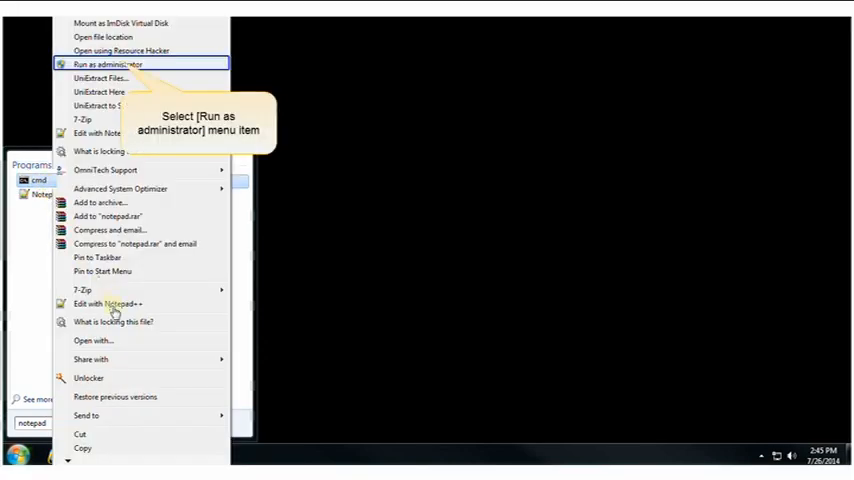
mouse_move(167, 402)
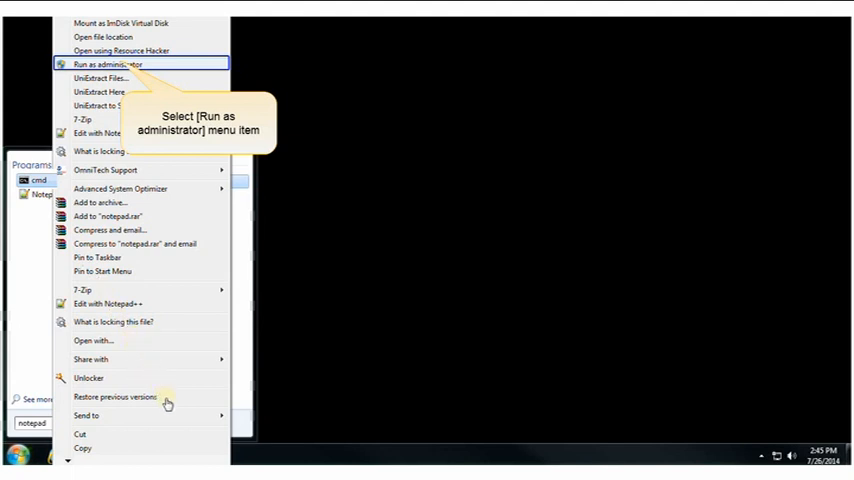
mouse_move(125, 170)
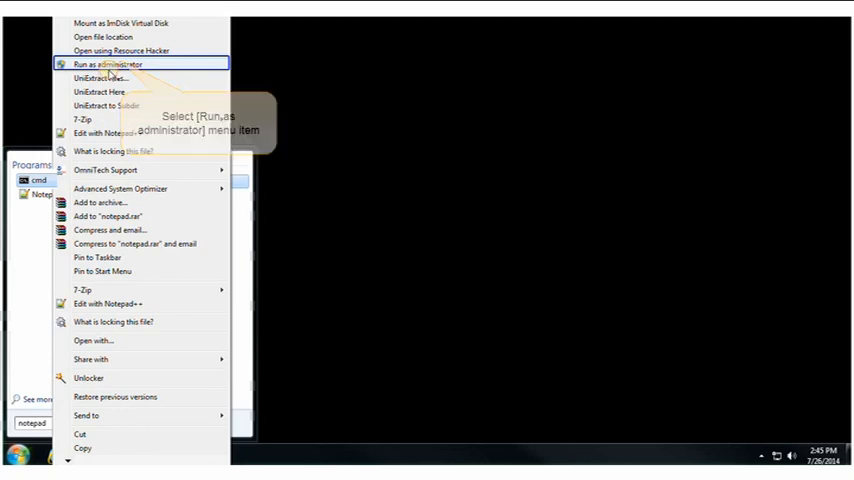
left_click(110, 64)
type("ipconfig /flushdn")
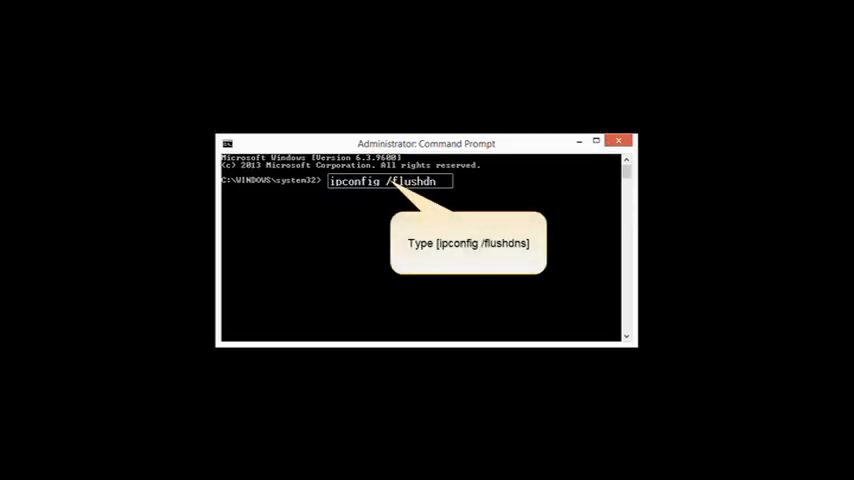
Run ipconfig /flushdns, then start the netsh shell
key("enter")
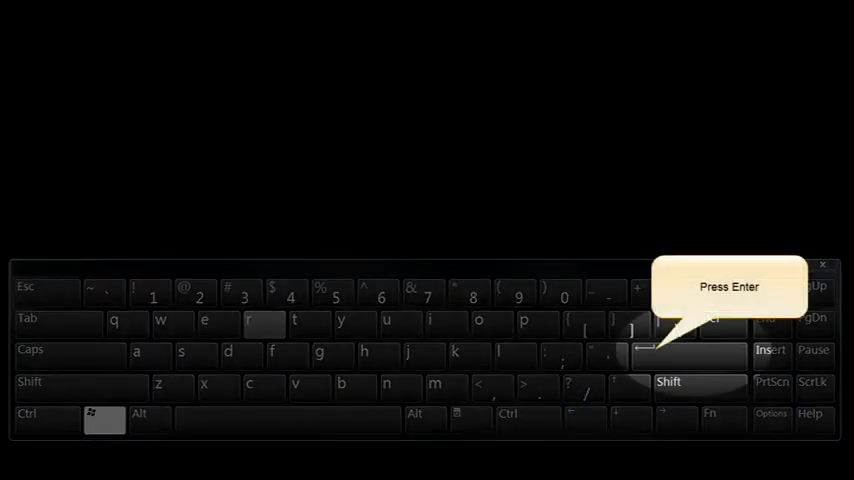
key("enter")
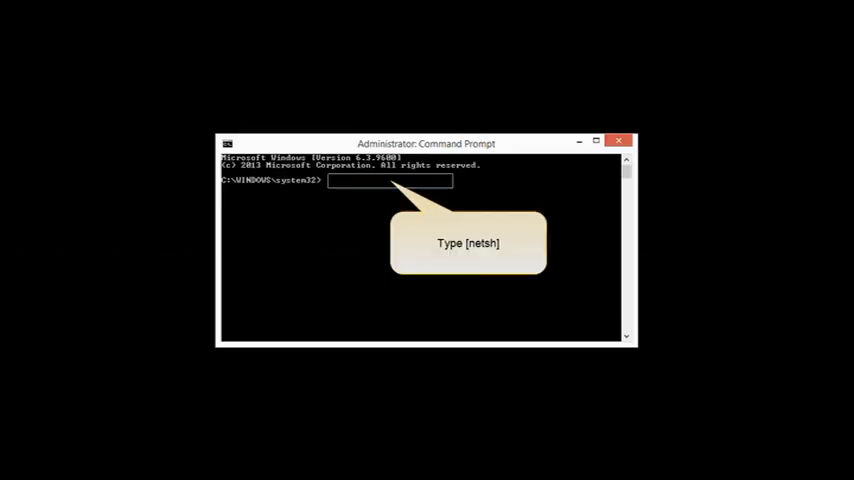
type("nets")
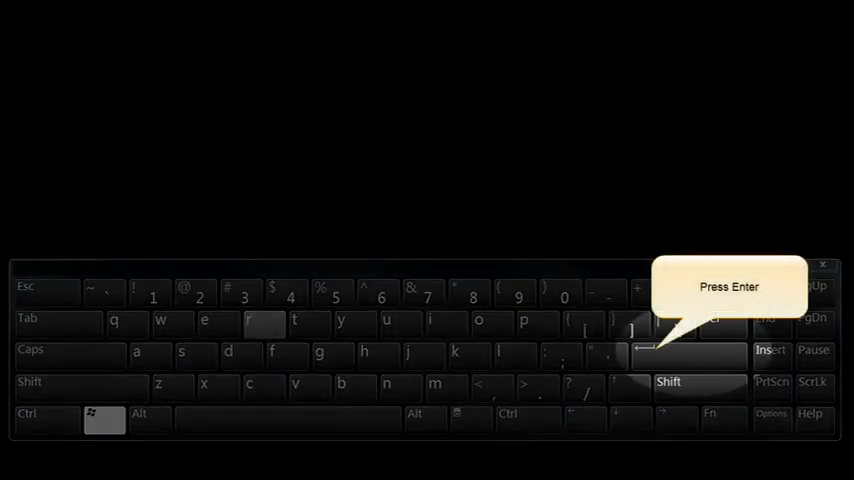
key("enter")
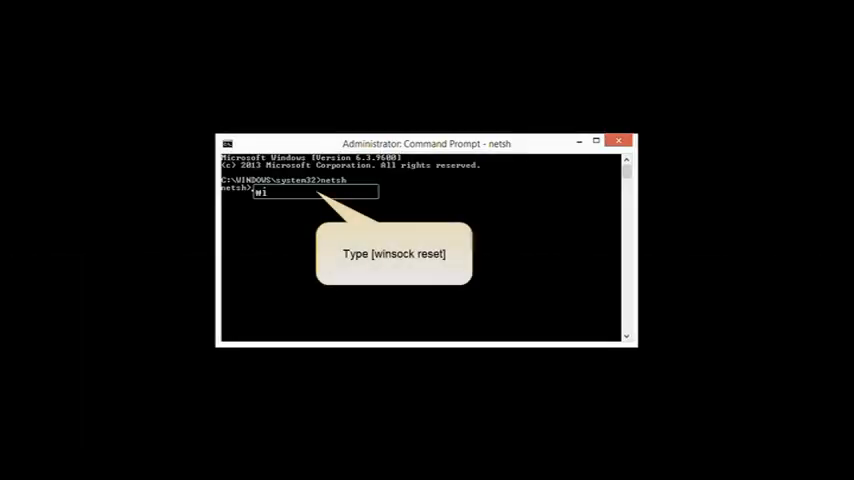